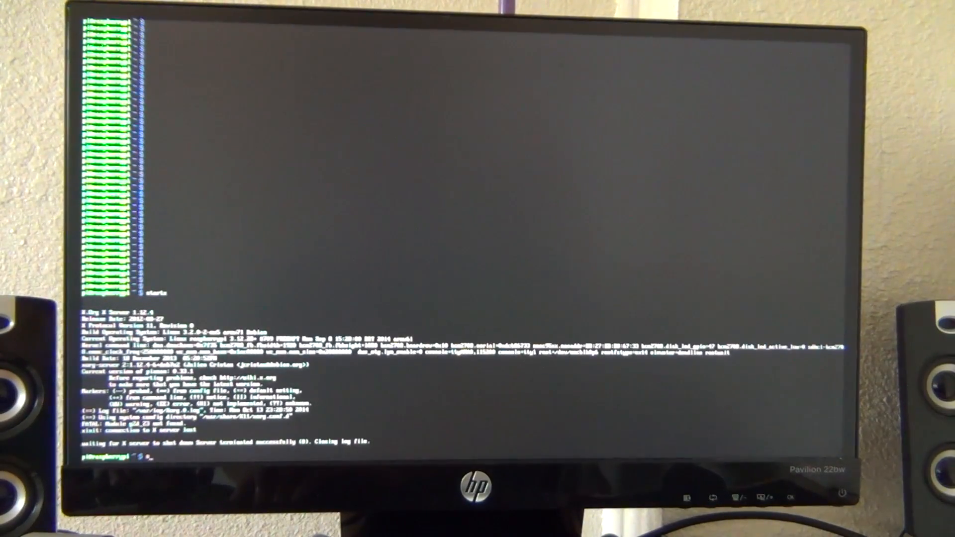
# Launch raspi-config with sudo from the shell prompt
pyautogui.write('sudo')
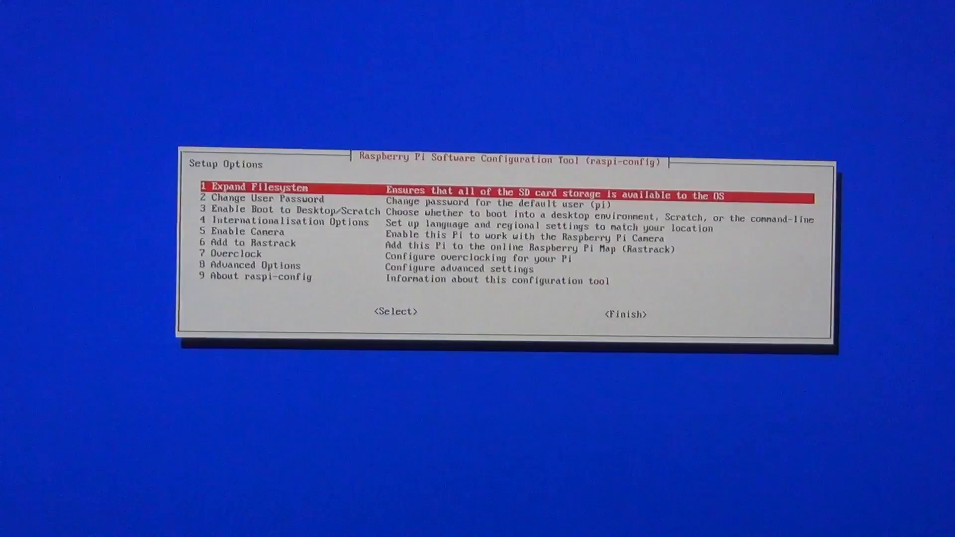
# Select 7 Overclock in the raspi-config setup options menu
pyautogui.press('Down')
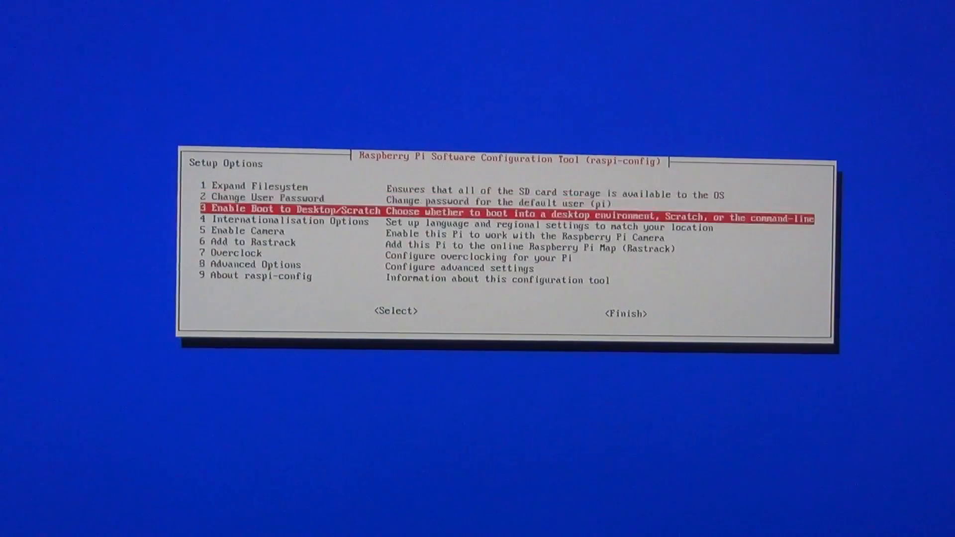
pyautogui.press('Down')
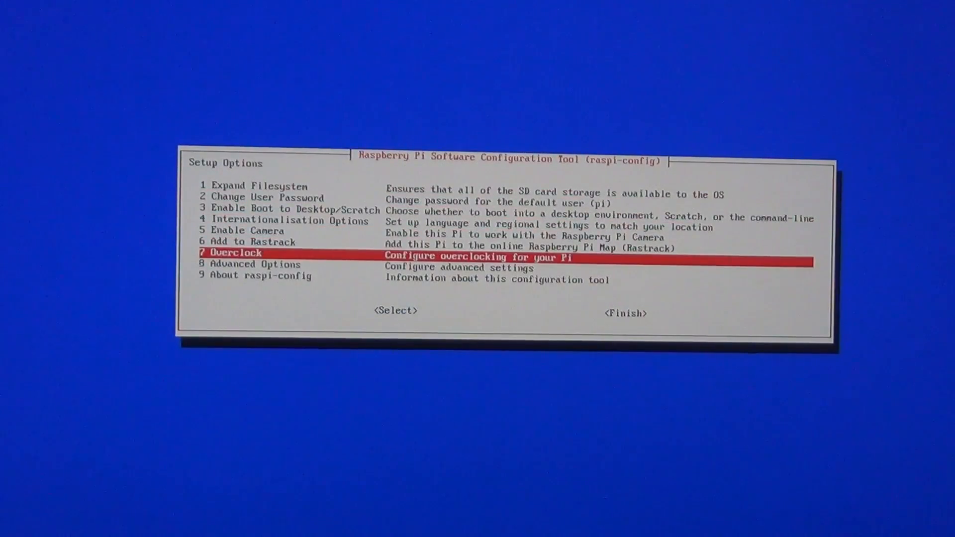
pyautogui.click(396, 311)
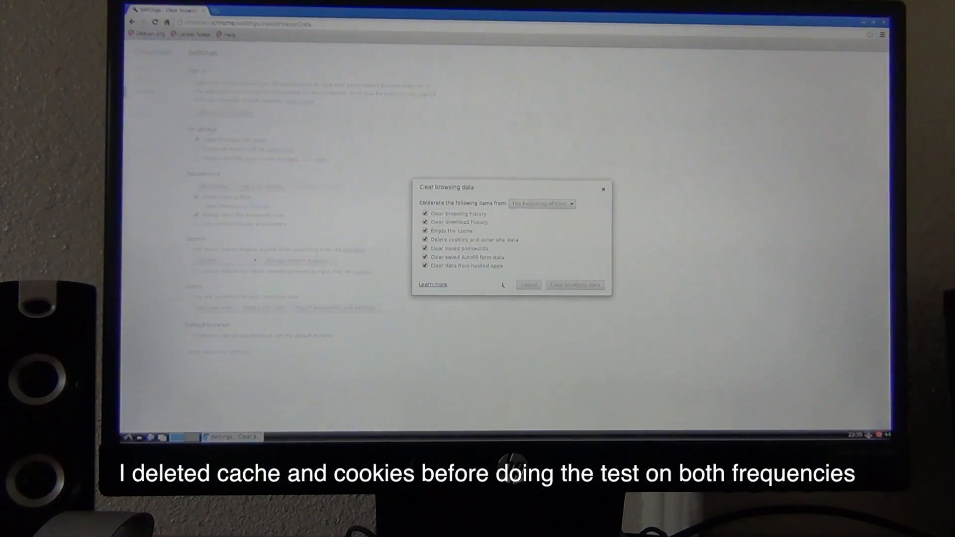
# Load the debian.org homepage in Chromium to test browsing speed
pyautogui.click(574, 284)
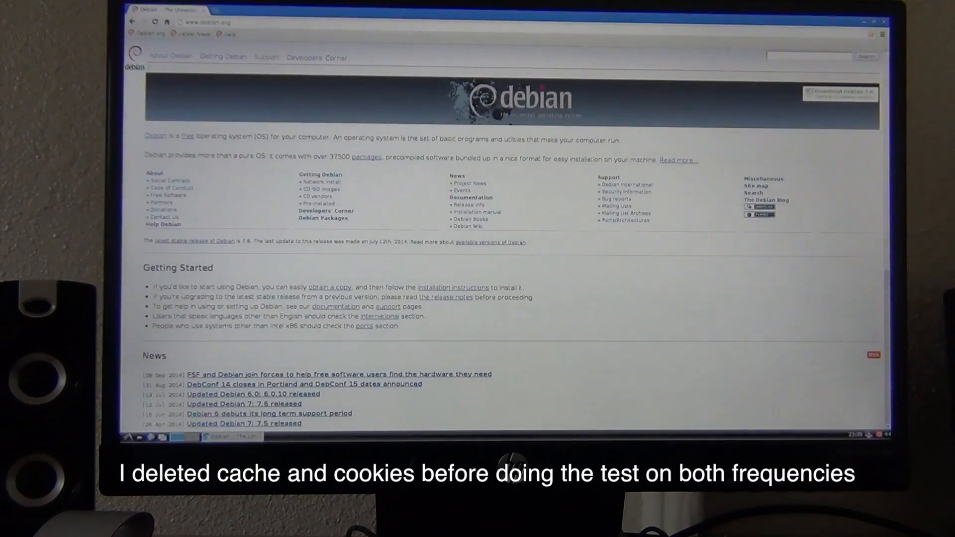